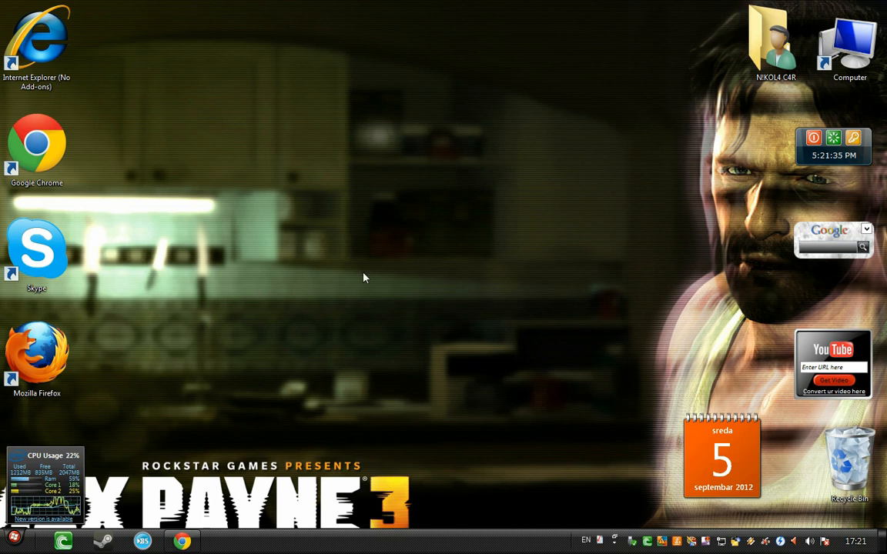
mouse_move(628, 319)
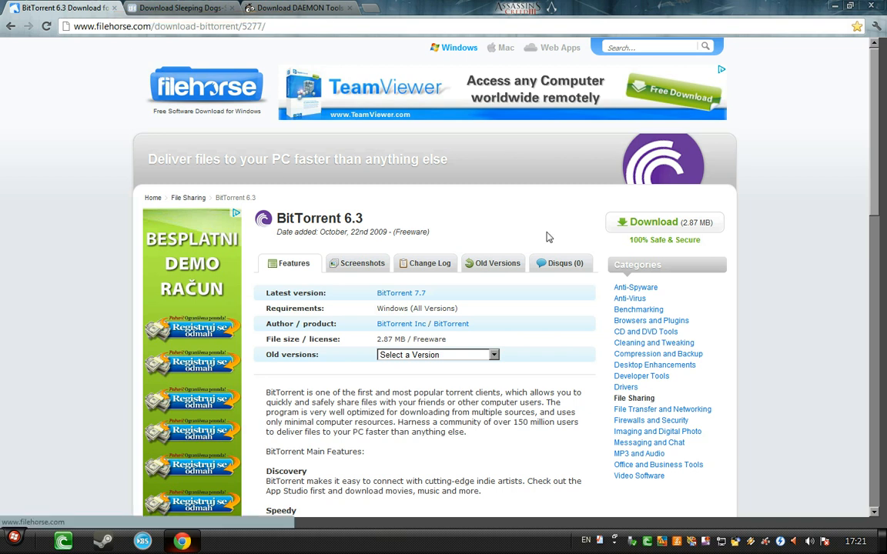
mouse_move(736, 237)
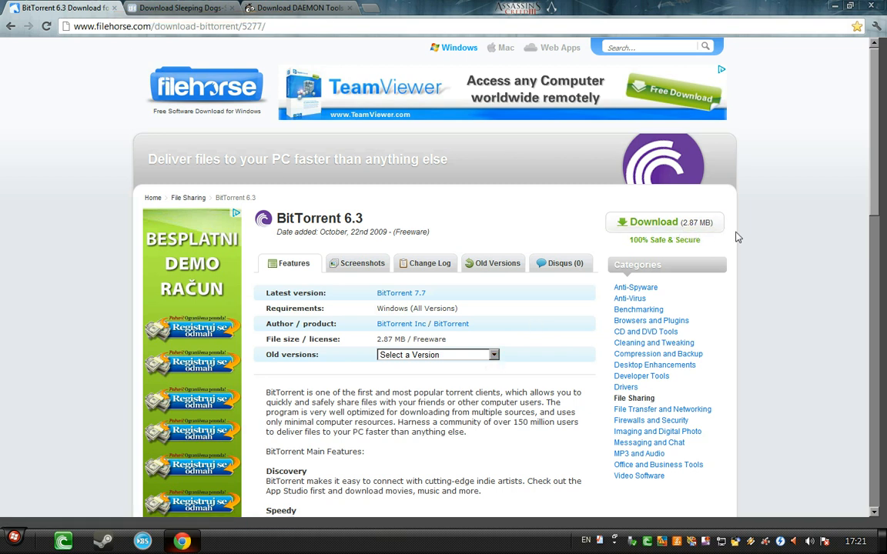
Step: Start the BitTorrent 6.3 installer download from FileHorse
left_click(664, 222)
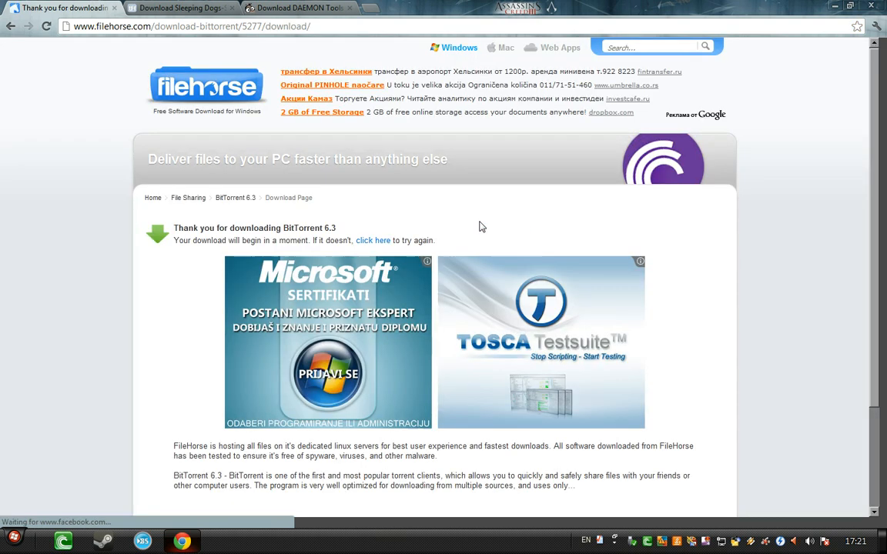
mouse_move(151, 151)
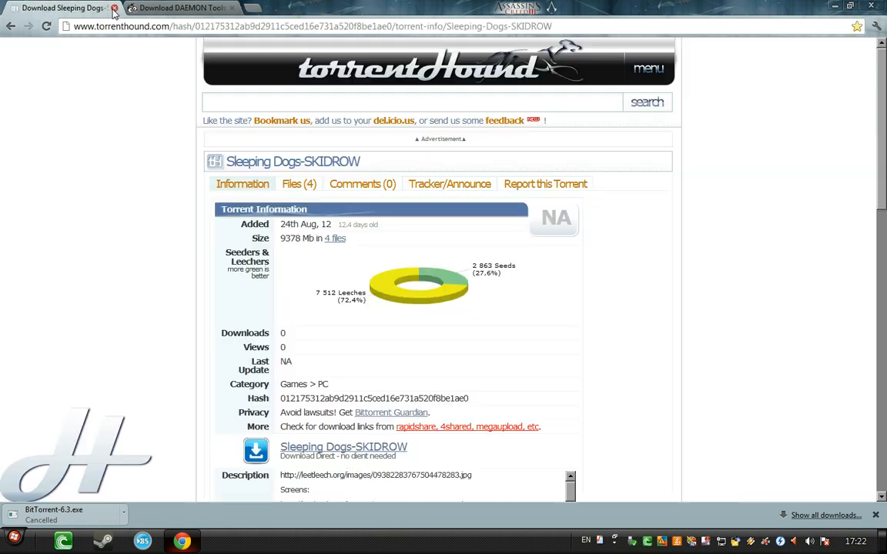
mouse_move(60, 51)
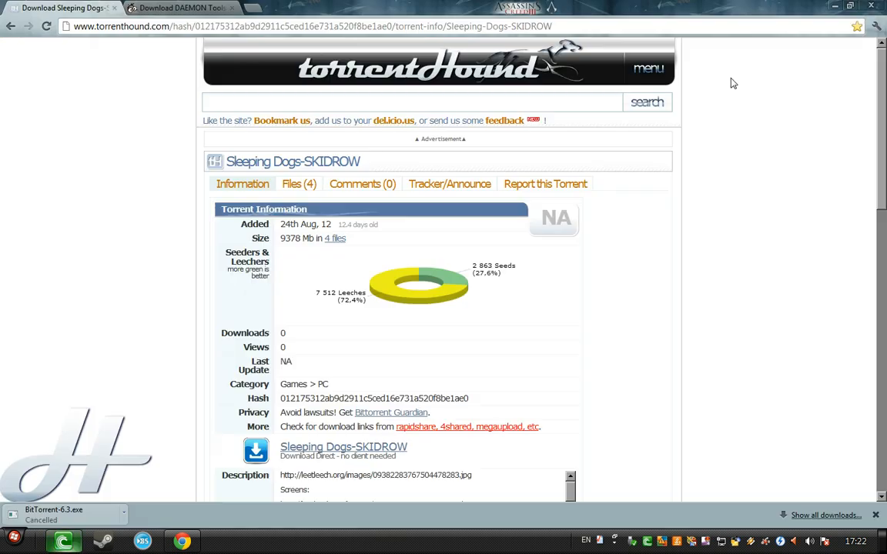
mouse_move(332, 176)
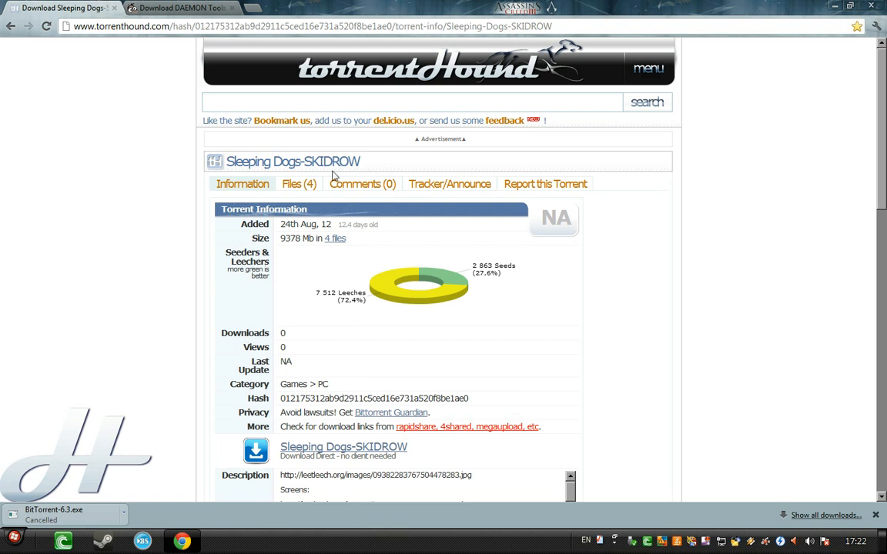
Step: Download the Sleeping Dogs-SKIDROW .torrent file from TorrentHound
scroll("down", 3)
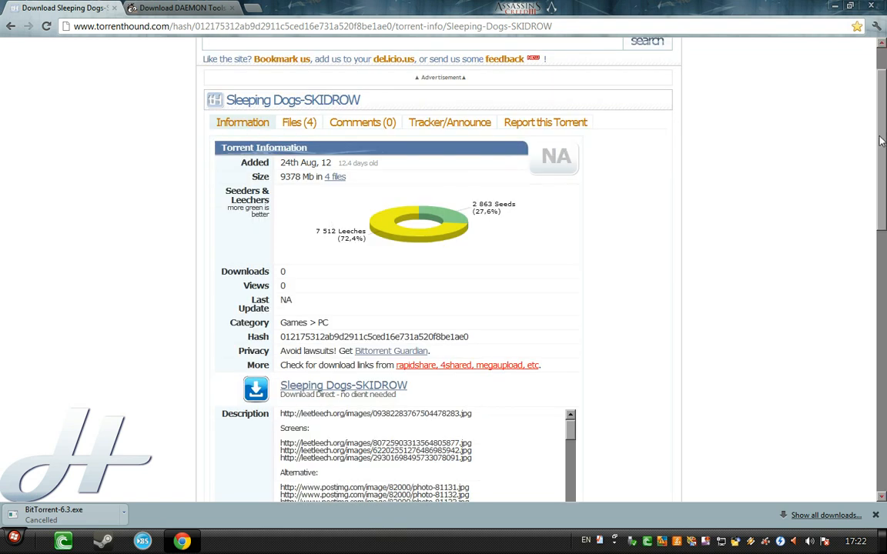
scroll("down", 3)
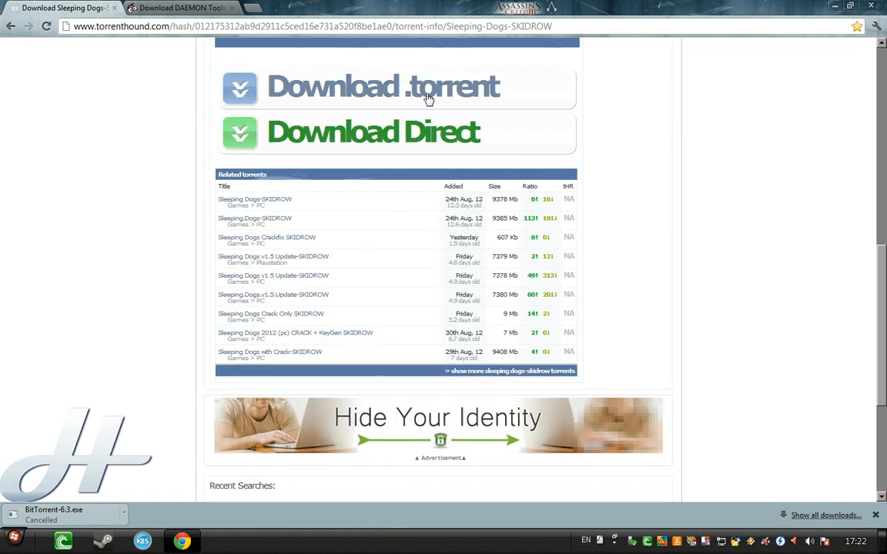
left_click(382, 86)
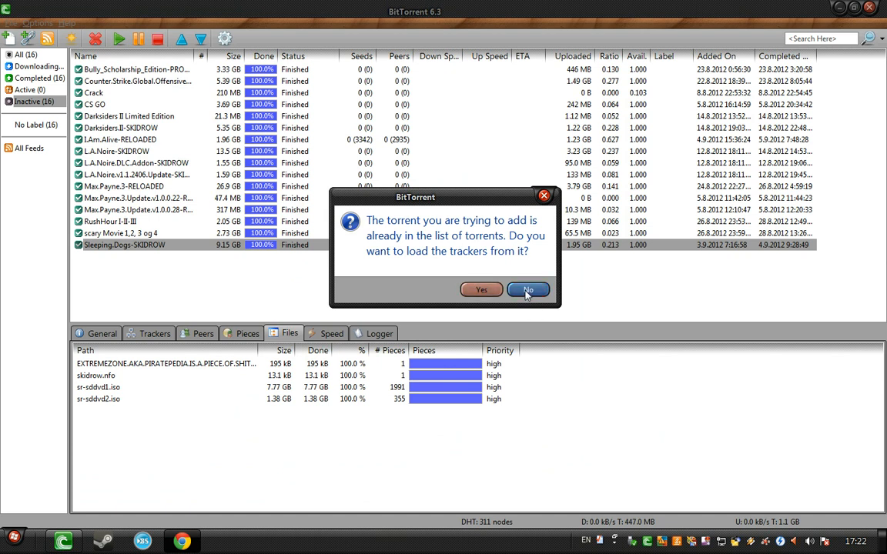
Step: Decline reloading trackers, inspect the Sleeping Dogs-SKIDROW torrent's details and file list, and open the finished download
left_click(528, 289)
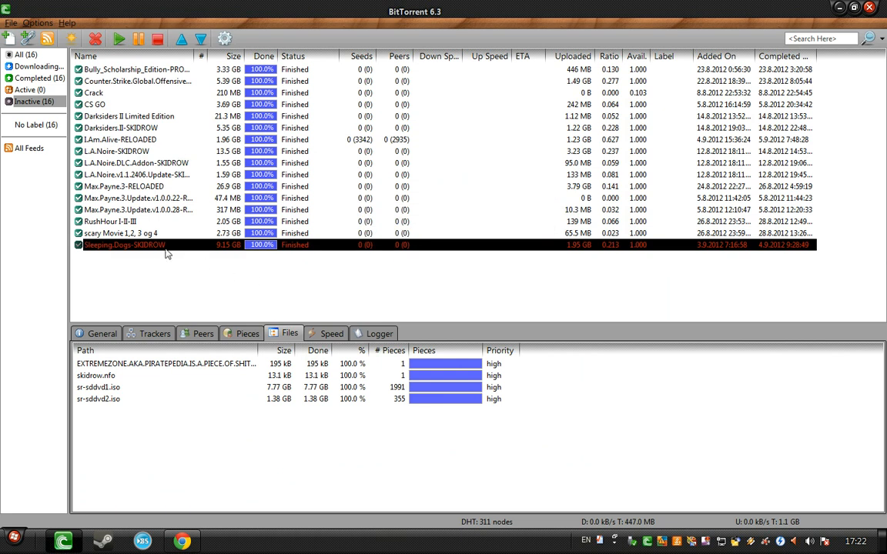
mouse_move(449, 102)
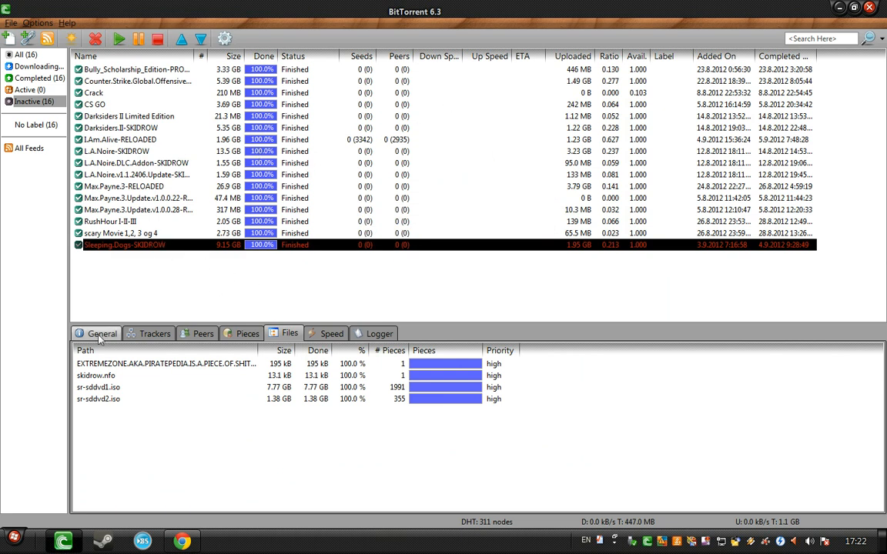
left_click(102, 333)
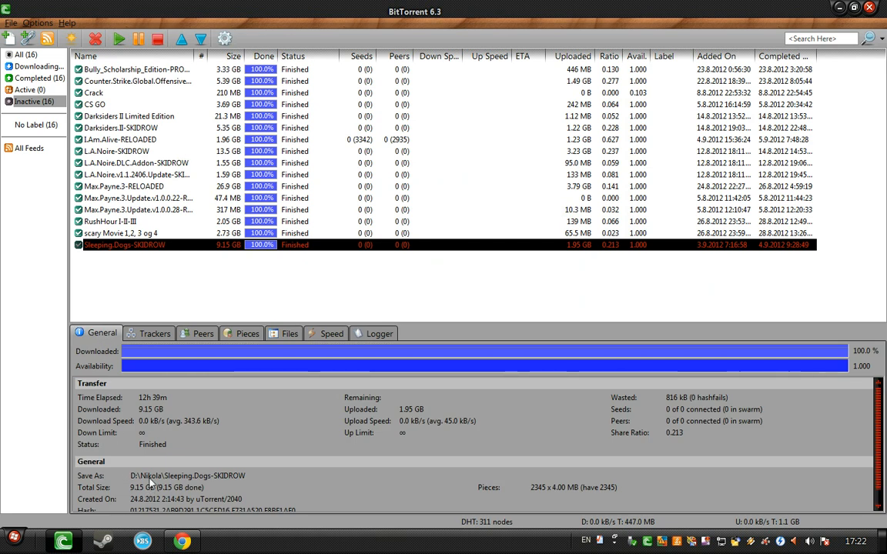
mouse_move(237, 482)
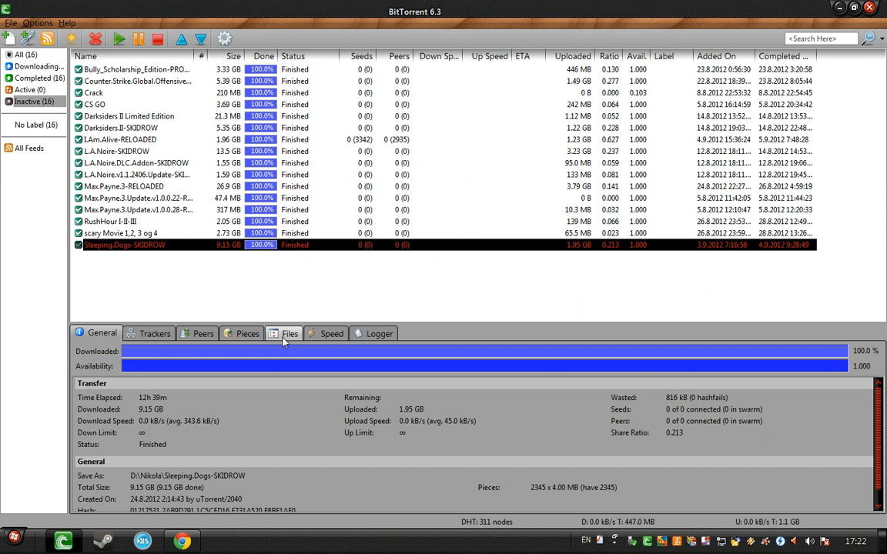
left_click(290, 332)
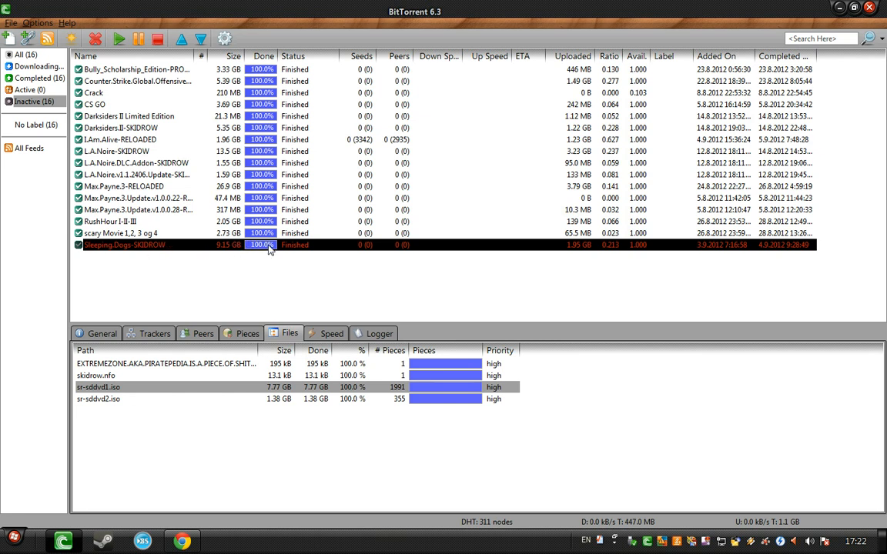
mouse_move(96, 255)
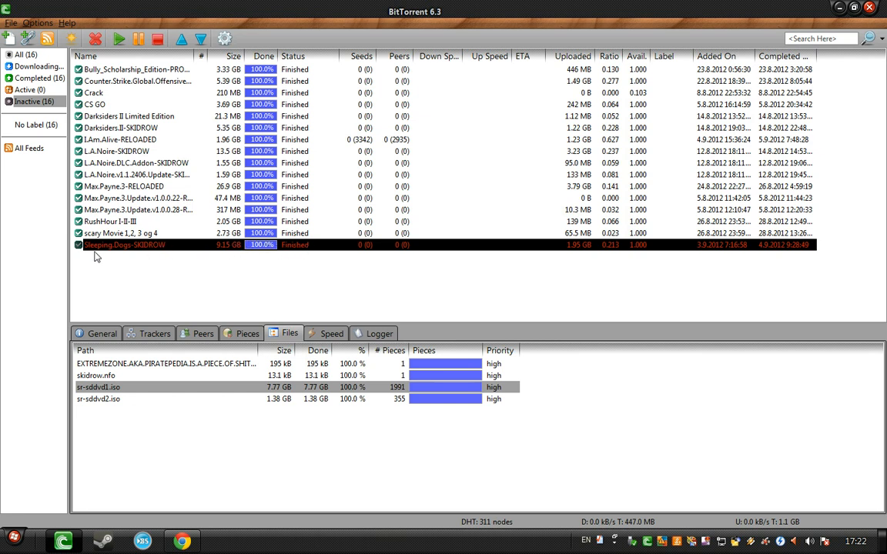
double_click(123, 245)
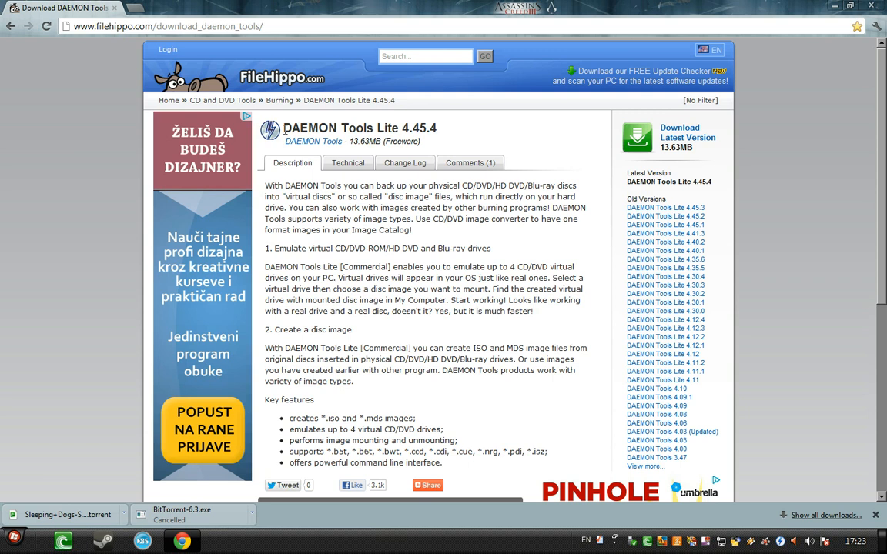
mouse_move(450, 126)
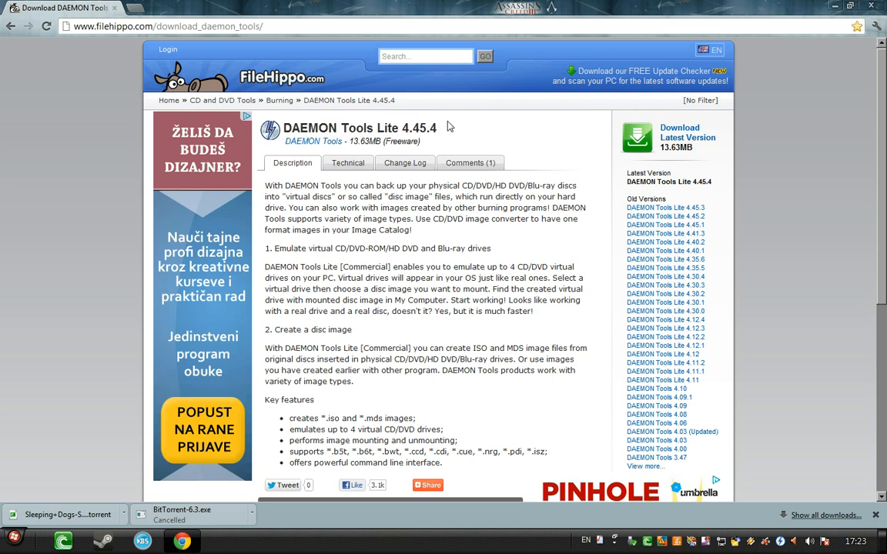
mouse_move(449, 106)
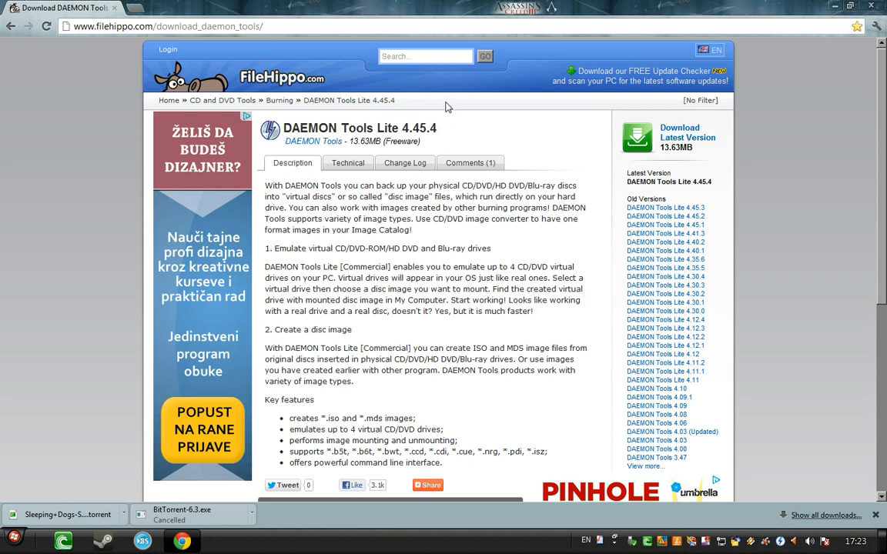
Step: Download the latest DAEMON Tools Lite 4.45.4 from FileHippo and run the DTLite installer
left_click(684, 133)
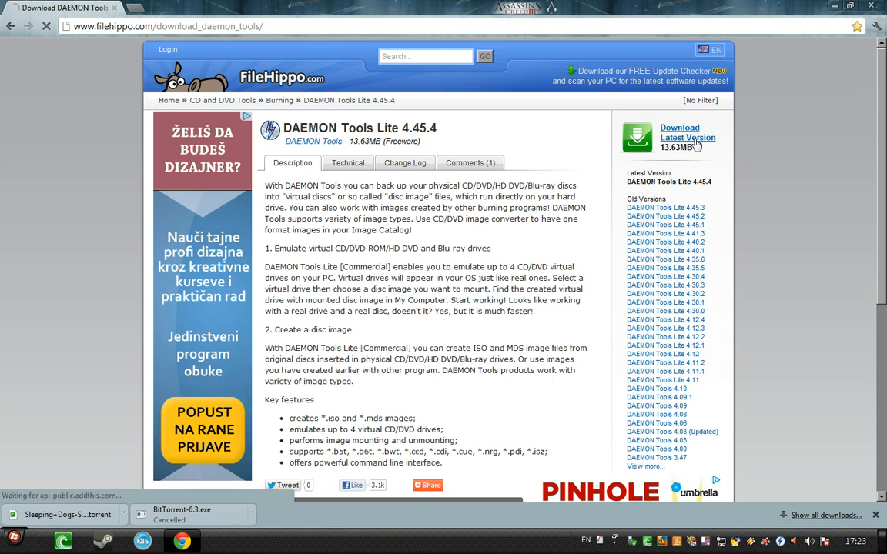
left_click(681, 132)
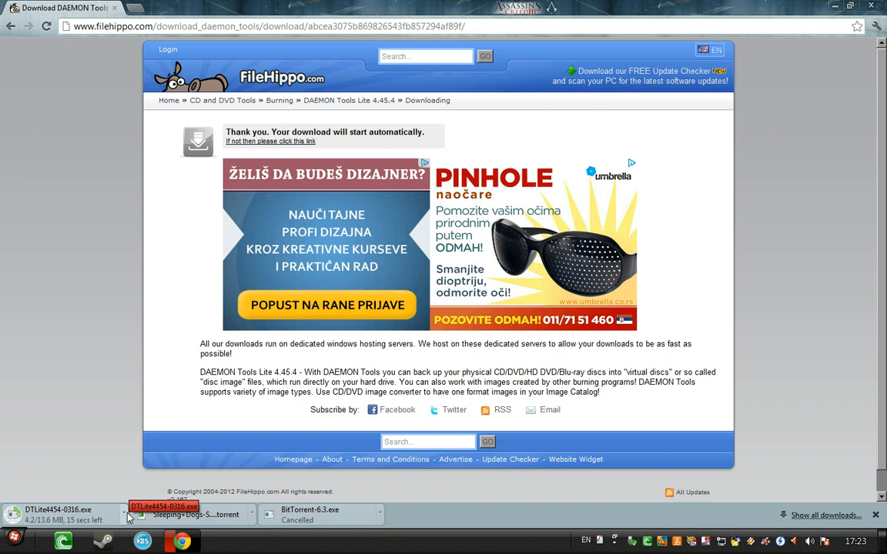
left_click(123, 514)
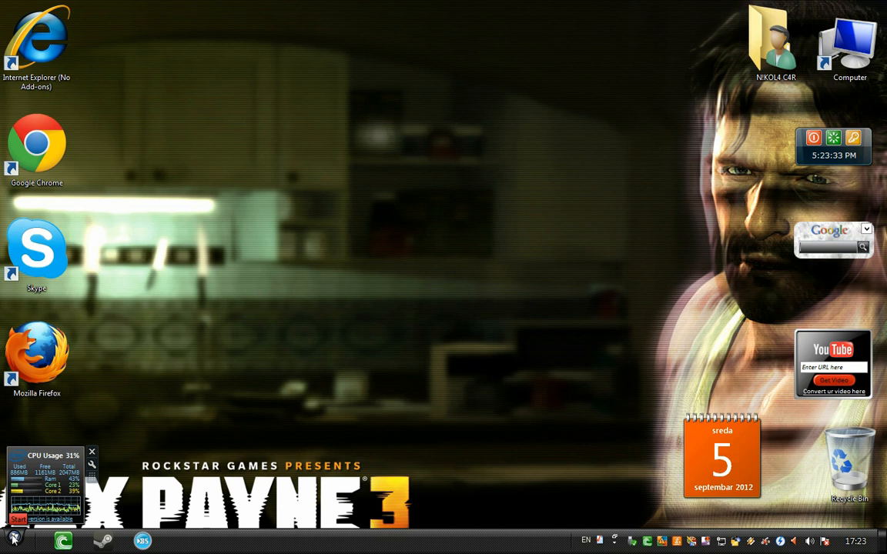
Step: Refresh the Windows desktop from its right-click menu
left_click(12, 536)
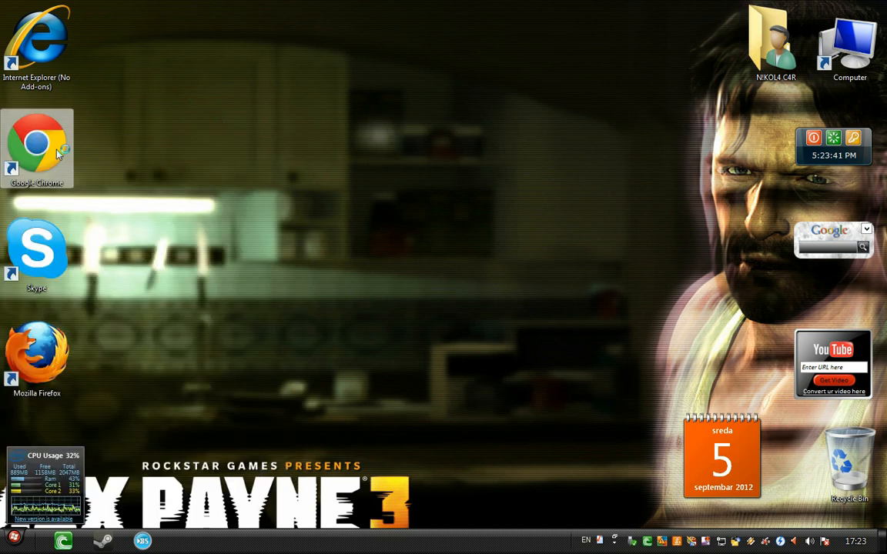
mouse_move(185, 151)
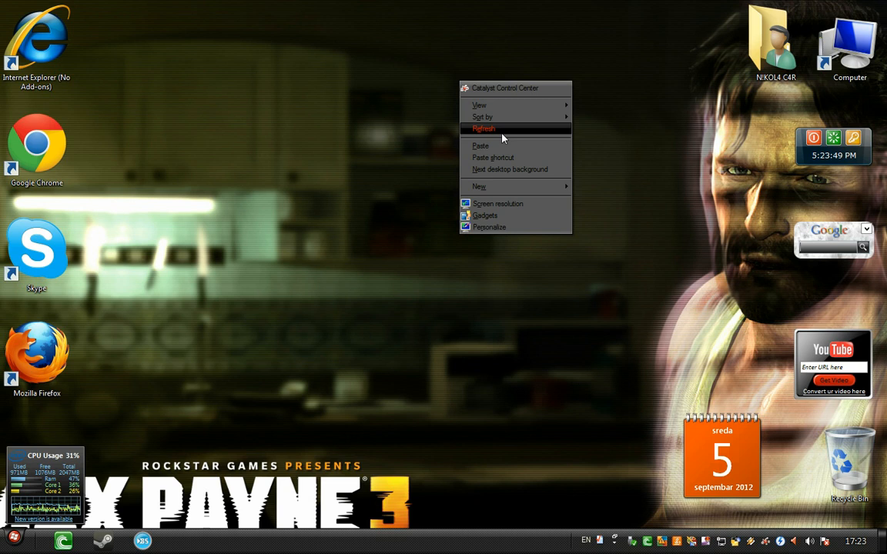
left_click(483, 129)
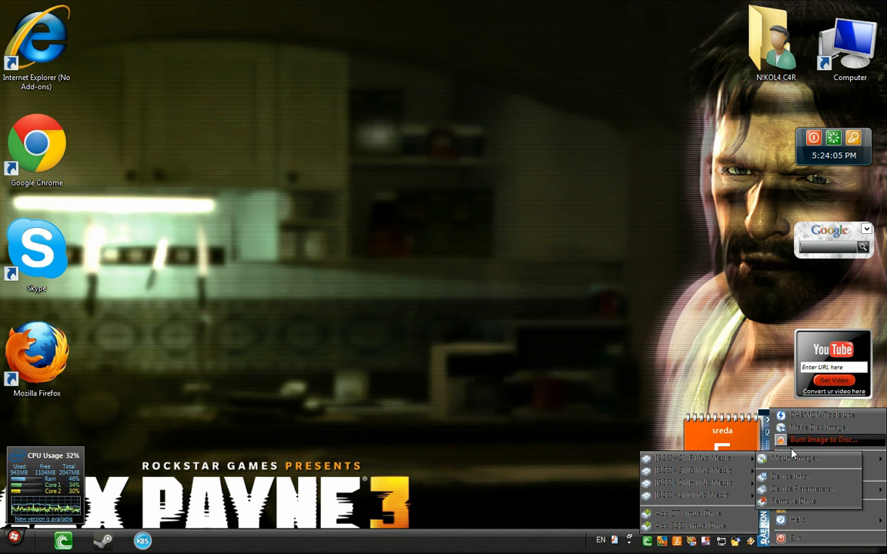
mouse_move(793, 459)
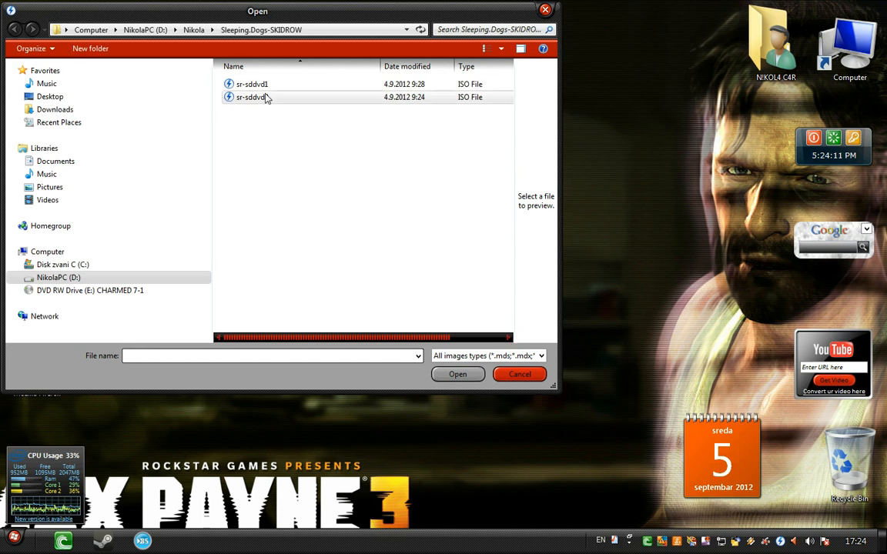
Step: Mount the sr-sddvd ISO from D:\Nikola\Sleeping.Dogs-SKIDROW in DAEMON Tools Lite
left_click(521, 374)
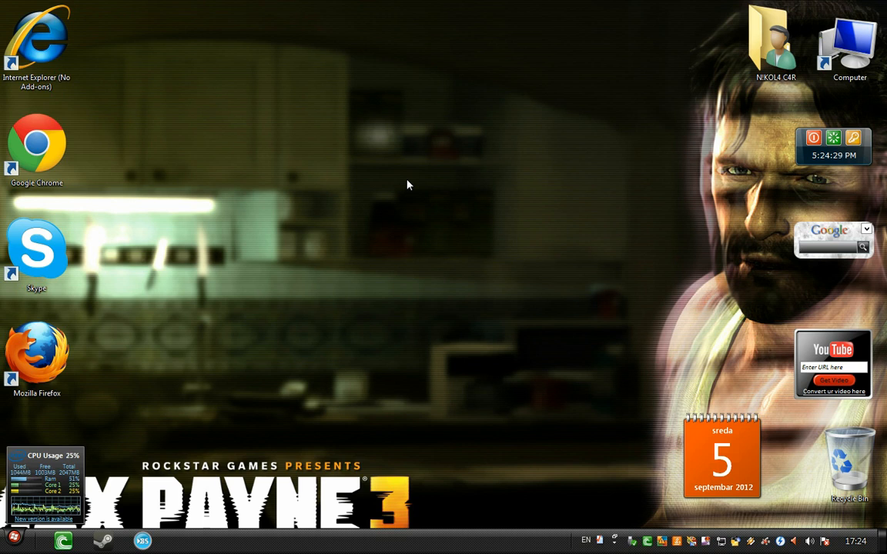
mouse_move(215, 65)
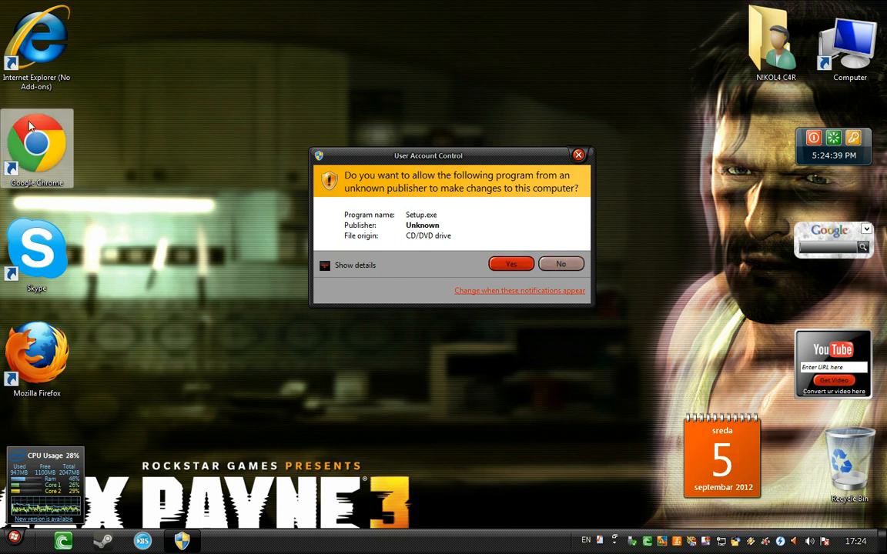
mouse_move(37, 146)
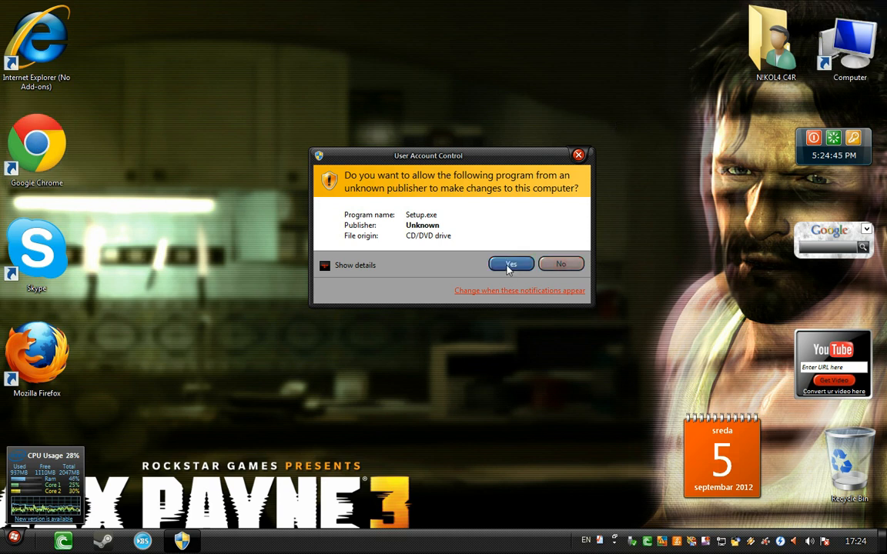
Step: Allow Sleeping Dogs Setup to run with English as the setup language
left_click(509, 264)
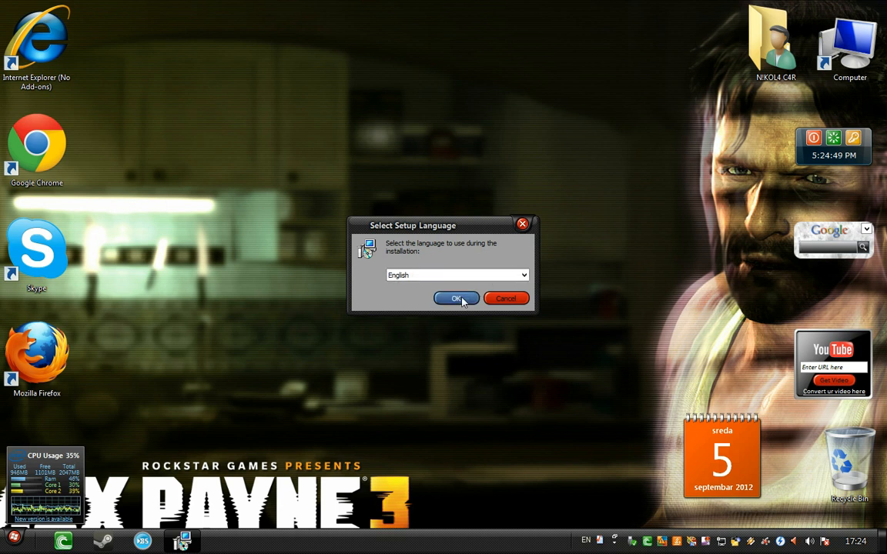
left_click(456, 299)
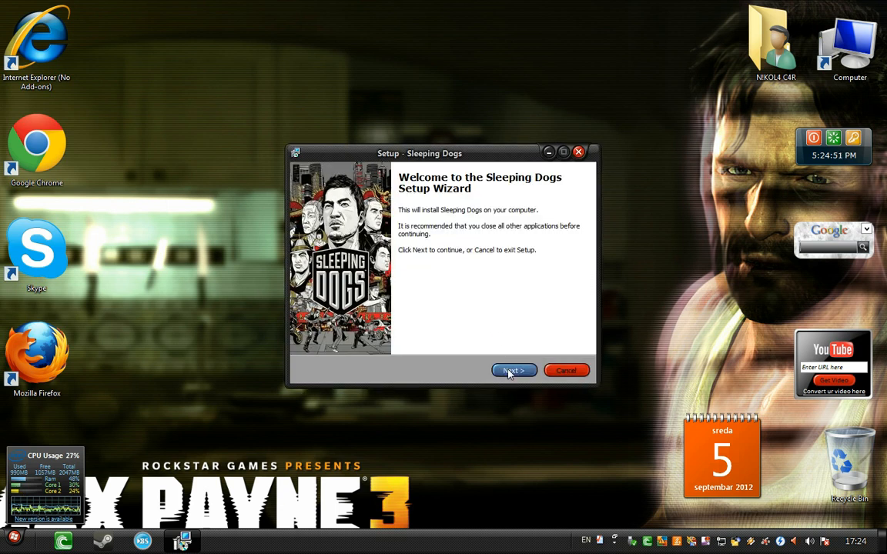
left_click(513, 369)
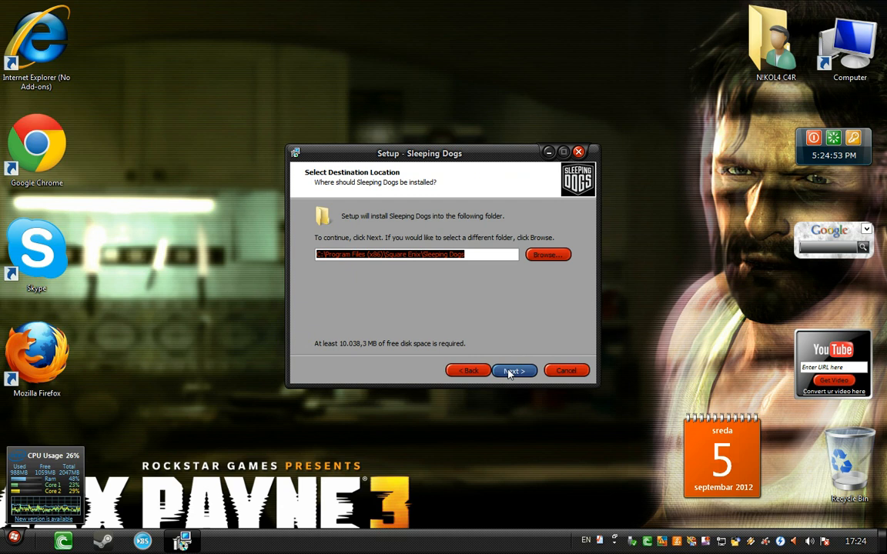
Step: Set the install destination to D:\PC Games\Sleeping Dogs, accept the existing folder and begin installation
left_click(548, 254)
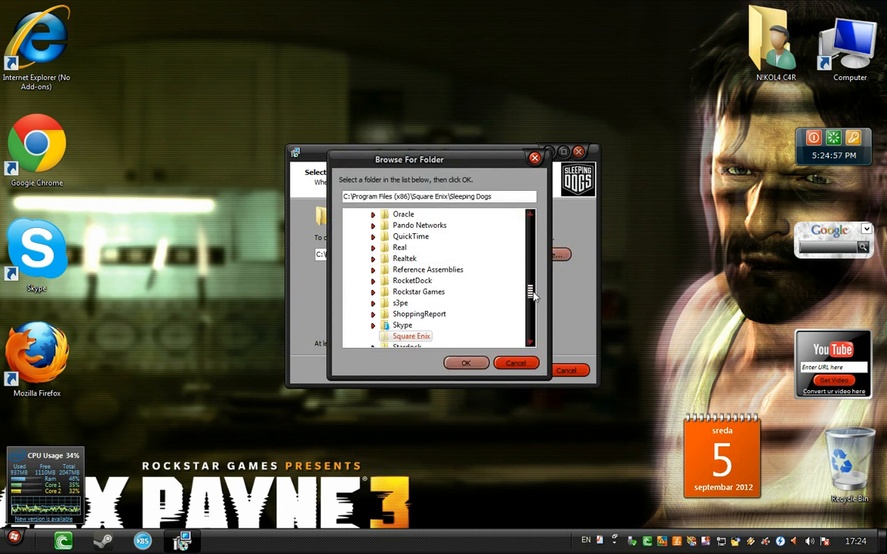
left_click(388, 281)
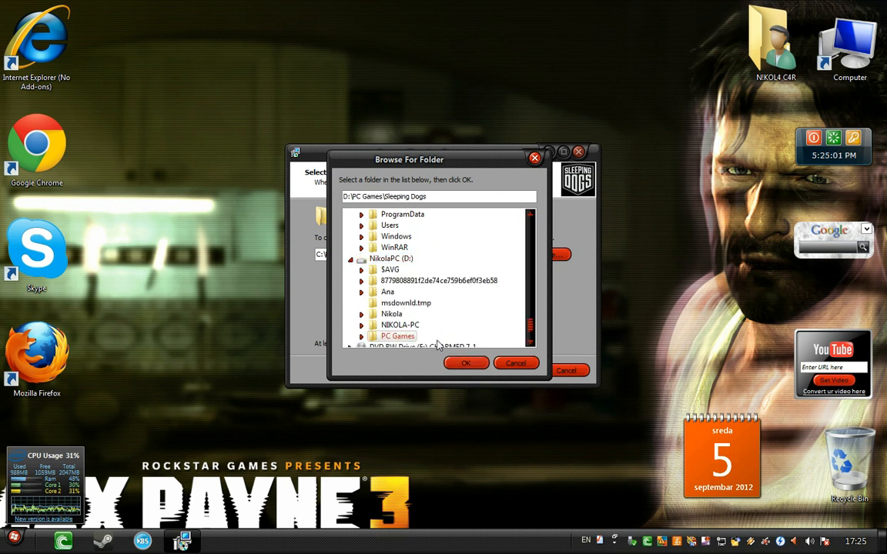
left_click(465, 363)
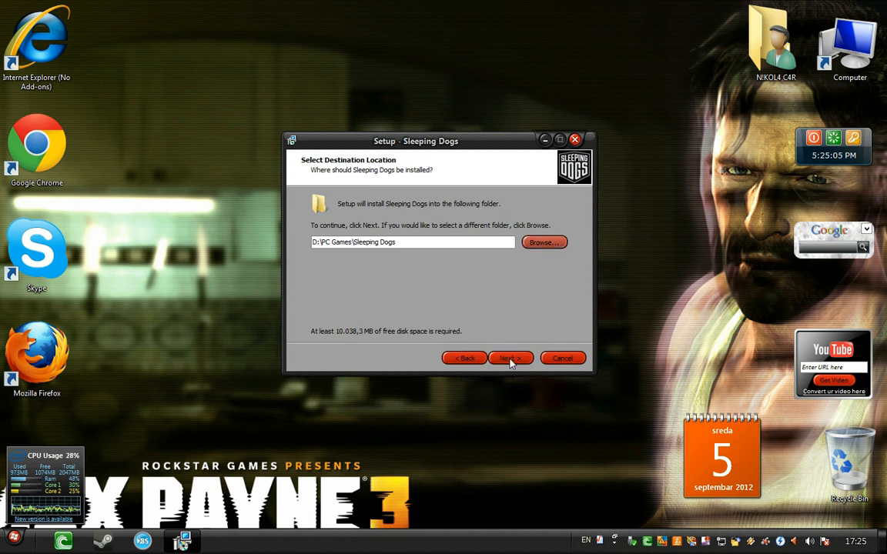
left_click(508, 358)
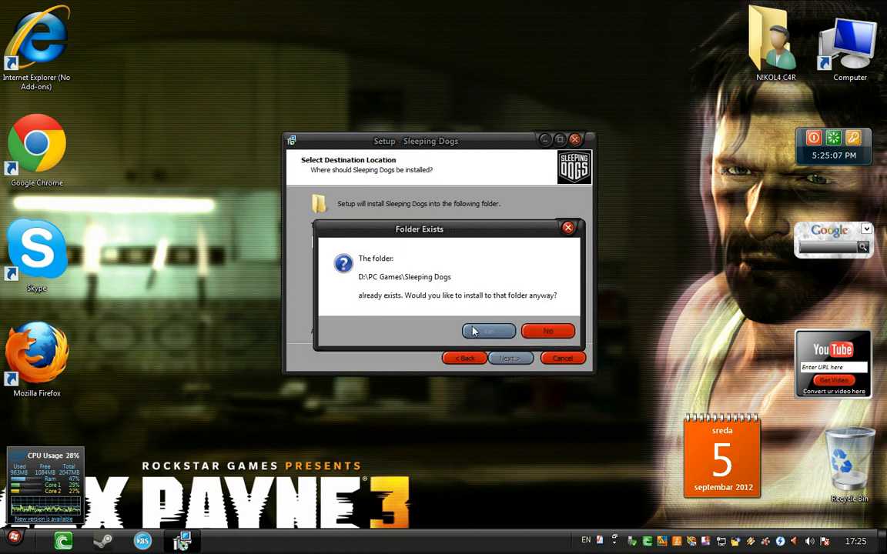
left_click(488, 331)
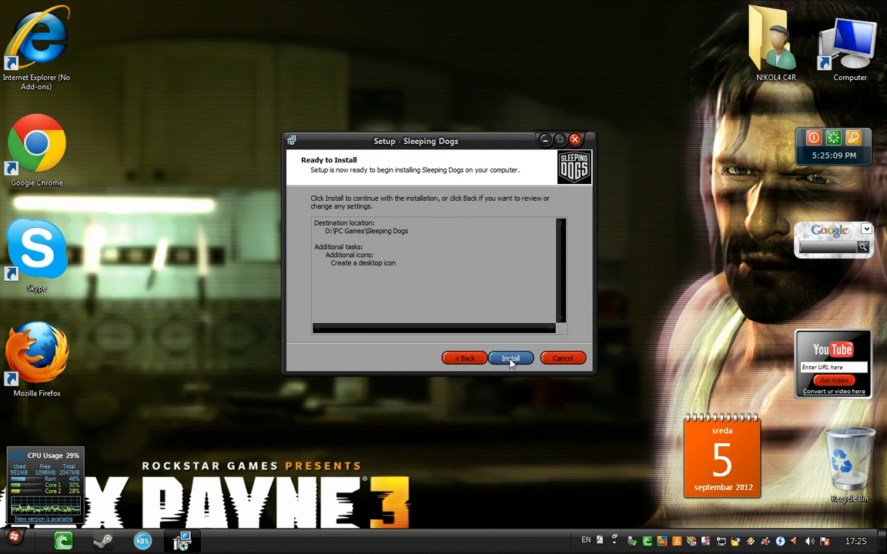
left_click(510, 358)
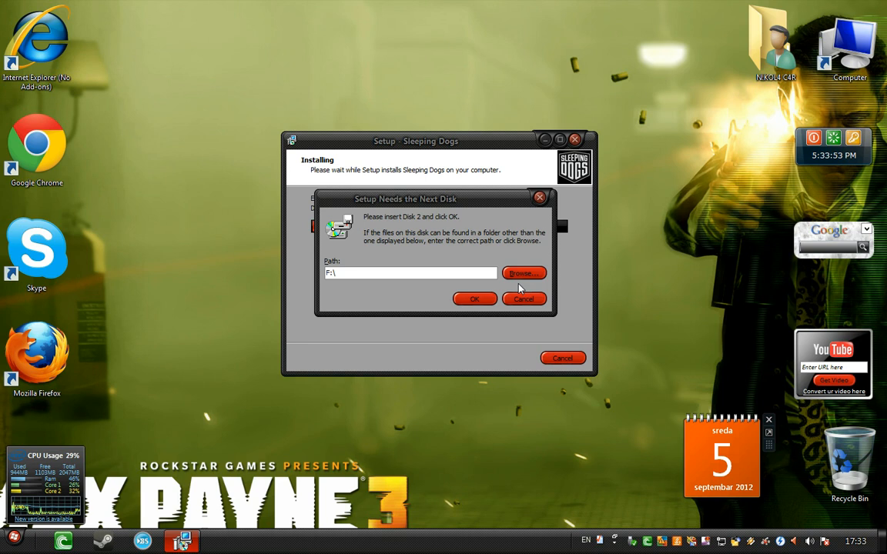
Step: Mount the second disc image sr-sddvd2 in DAEMON Tools and let setup continue with Disk 2
left_click(524, 274)
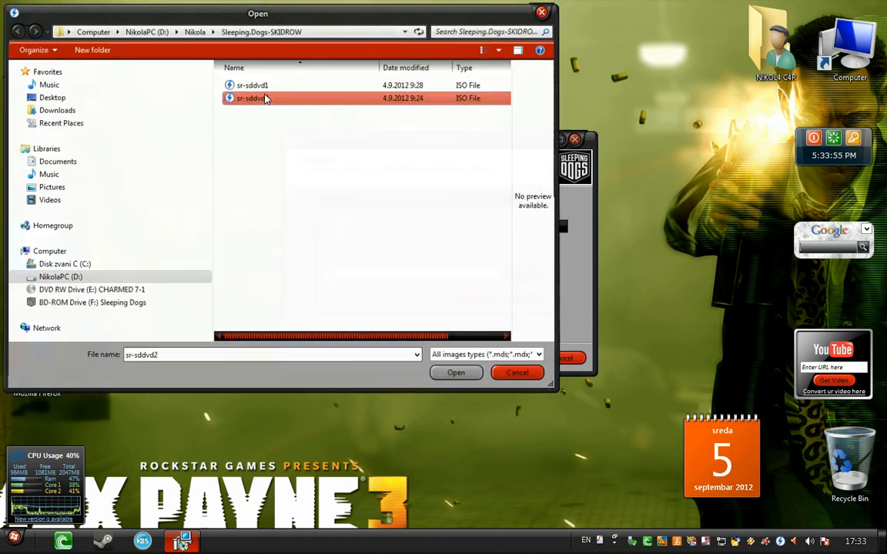
left_click(455, 372)
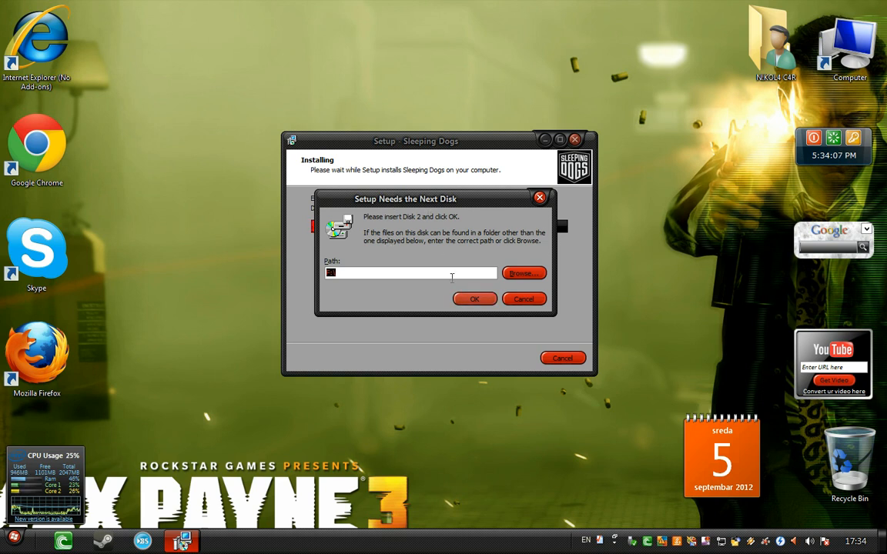
left_click(474, 299)
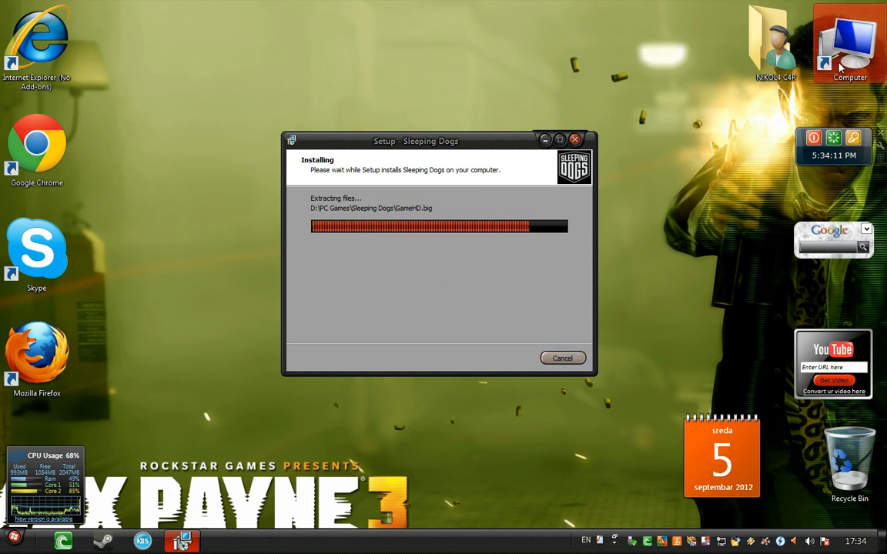
mouse_move(654, 157)
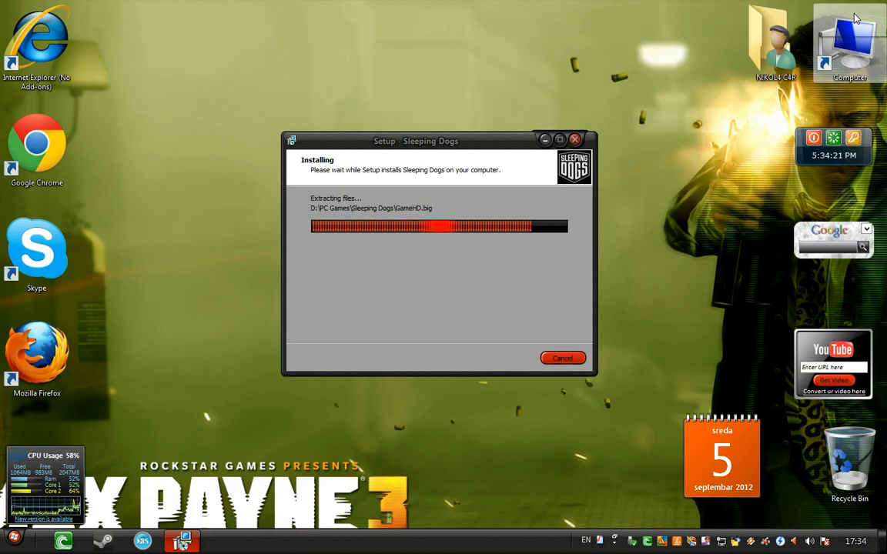
mouse_move(847, 19)
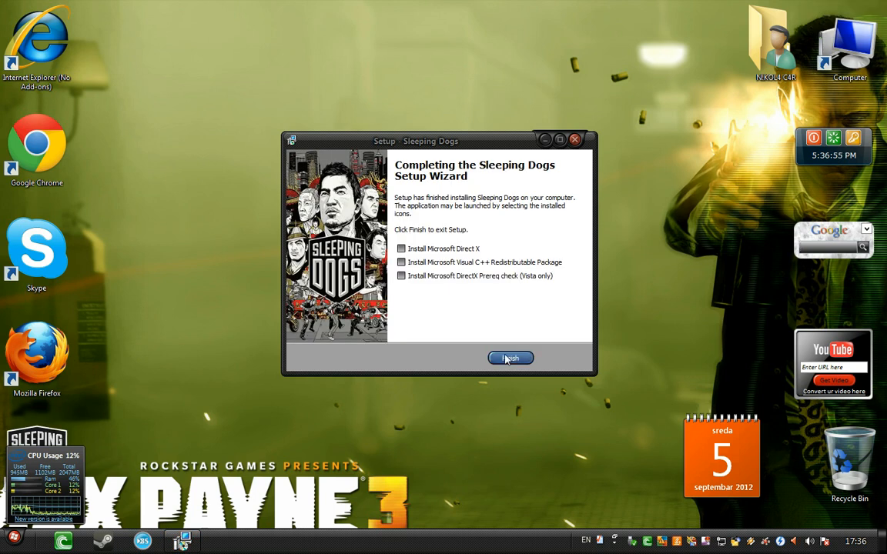
Step: Review the prerequisite checkboxes and finish the Sleeping Dogs Setup wizard
left_click(400, 248)
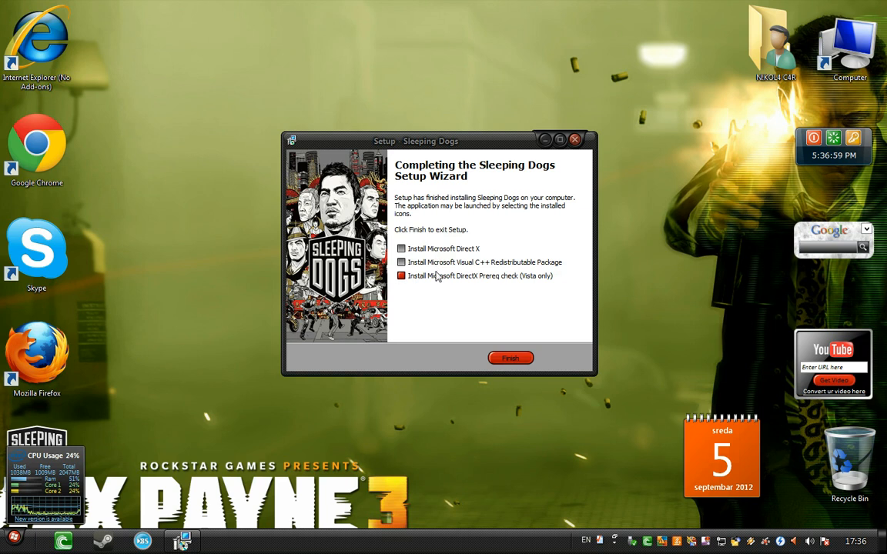
mouse_move(474, 292)
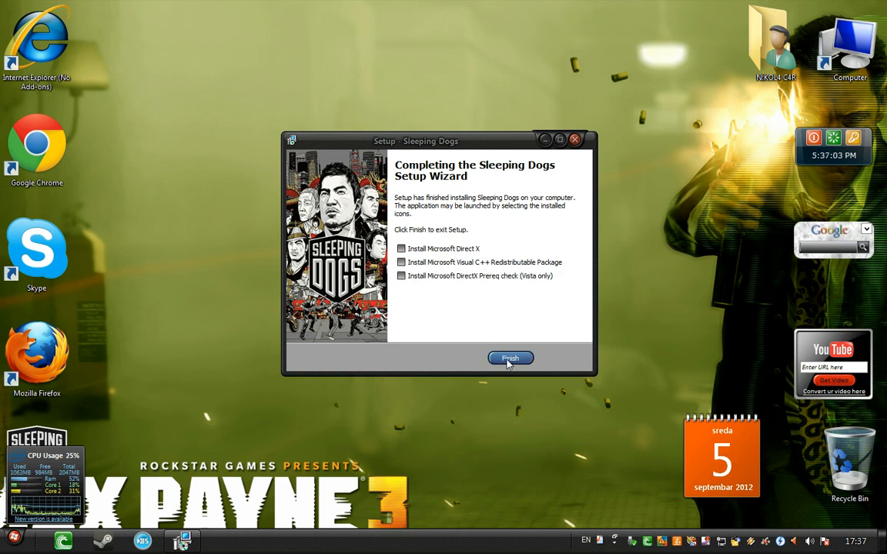
left_click(509, 358)
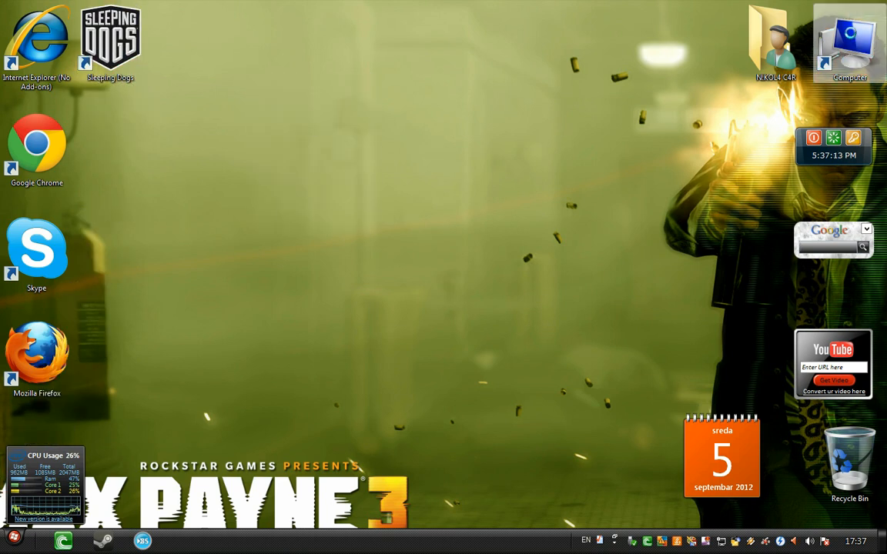
Step: Browse to the SKIDROW folder on BD-ROM Drive (F:) SD DVD 2 and select all its crack files
double_click(850, 38)
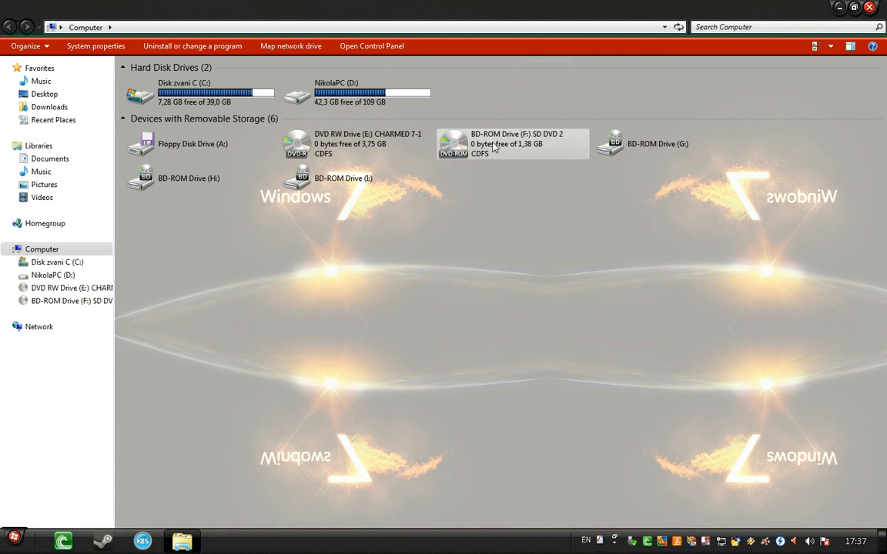
left_click(511, 145)
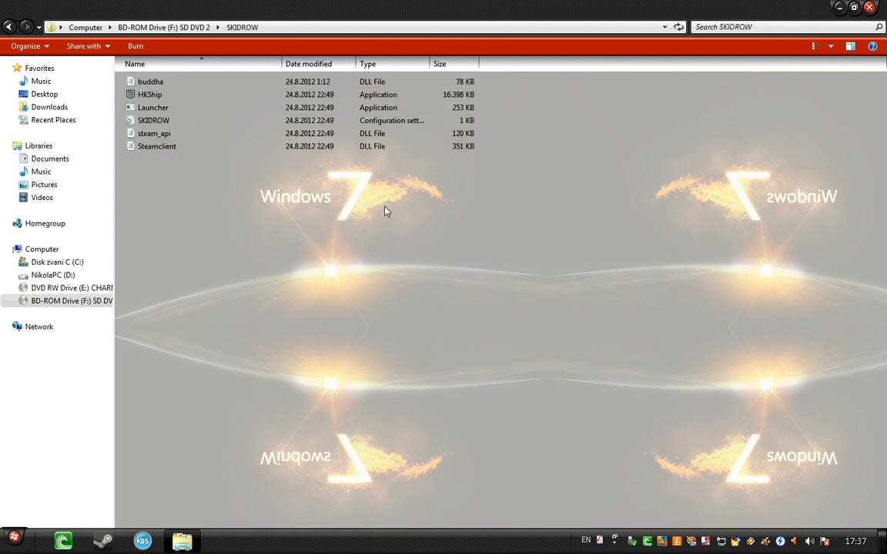
left_click(151, 80)
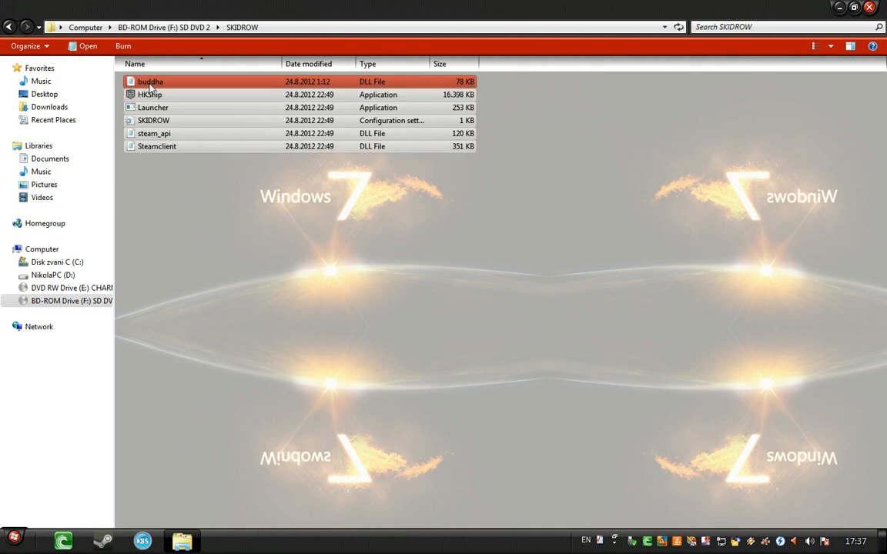
mouse_move(151, 82)
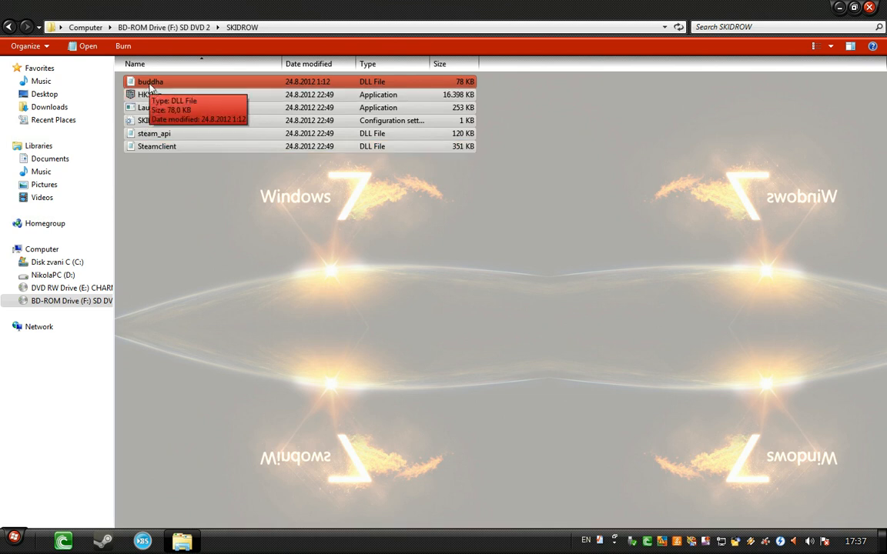
mouse_move(345, 265)
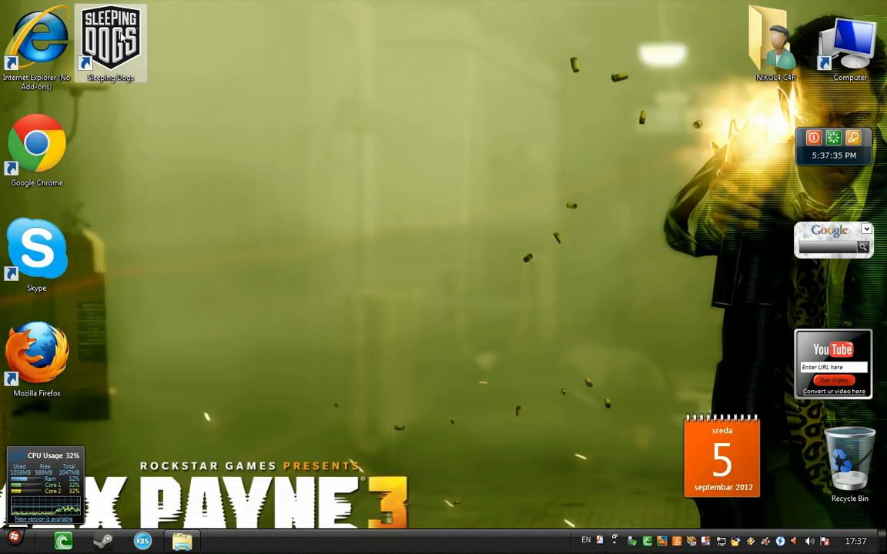
Step: Paste the copied SKIDROW crack files, including buddha, into D:\PC Games\Sleeping Dogs via the shortcut's file location
right_click(111, 43)
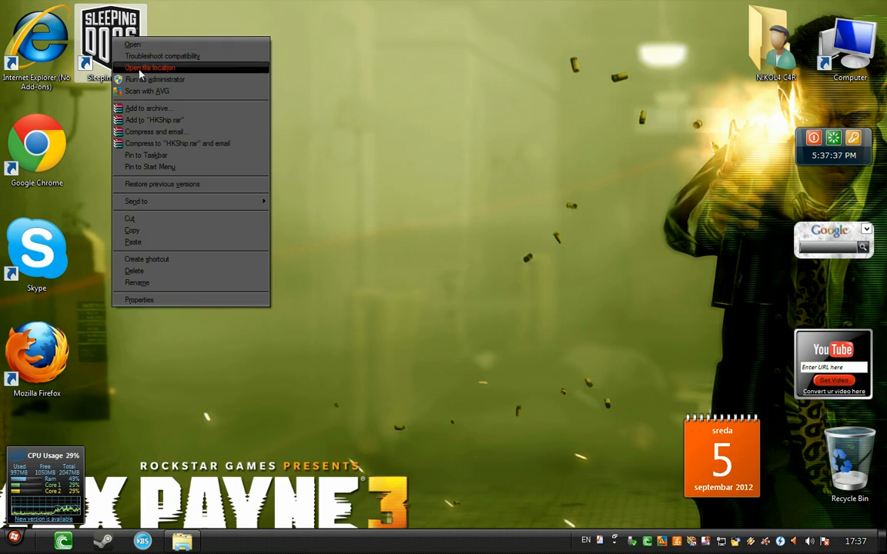
left_click(149, 68)
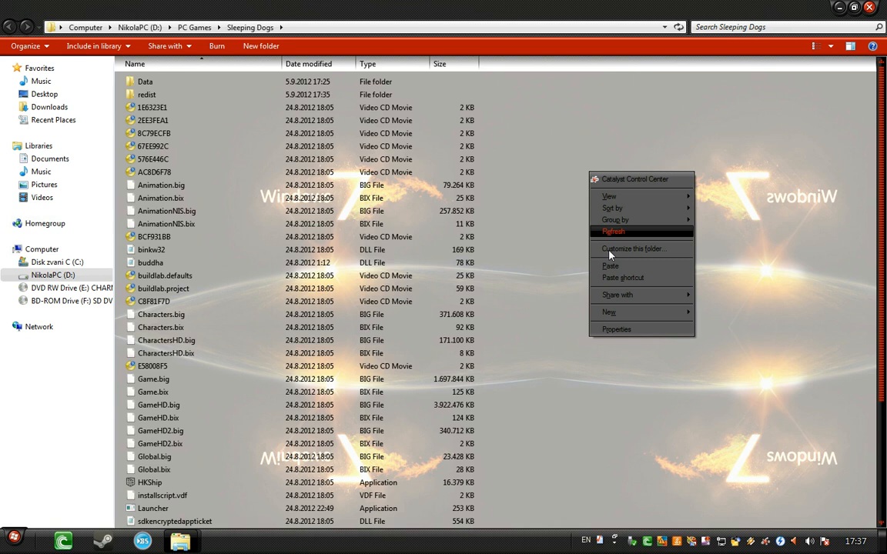
left_click(610, 264)
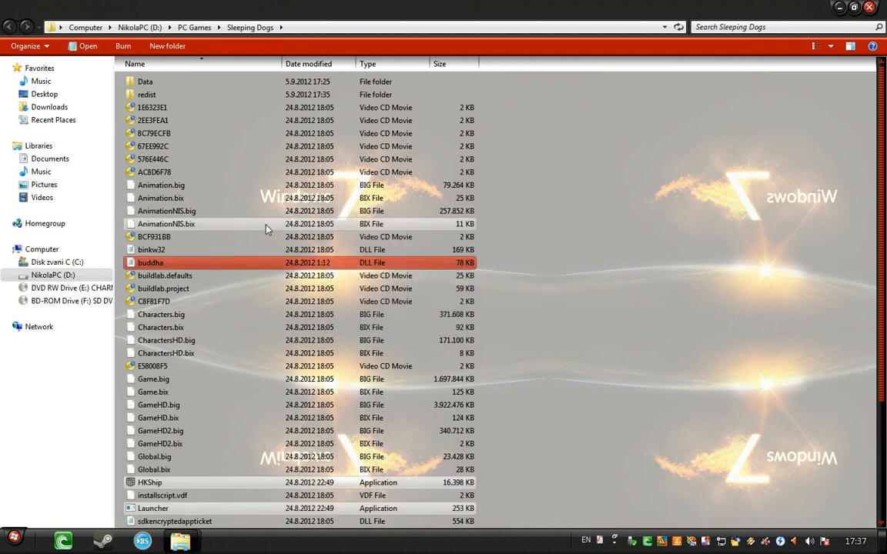
mouse_move(151, 262)
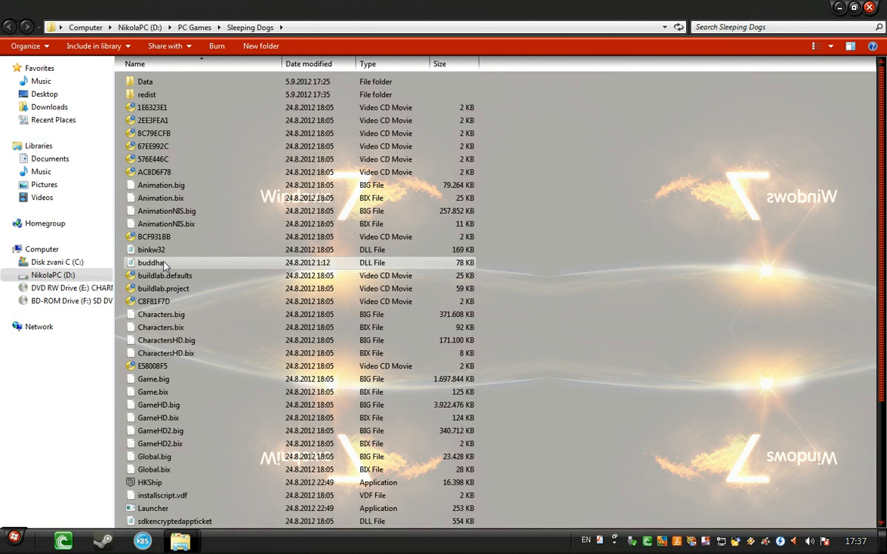
left_click(151, 261)
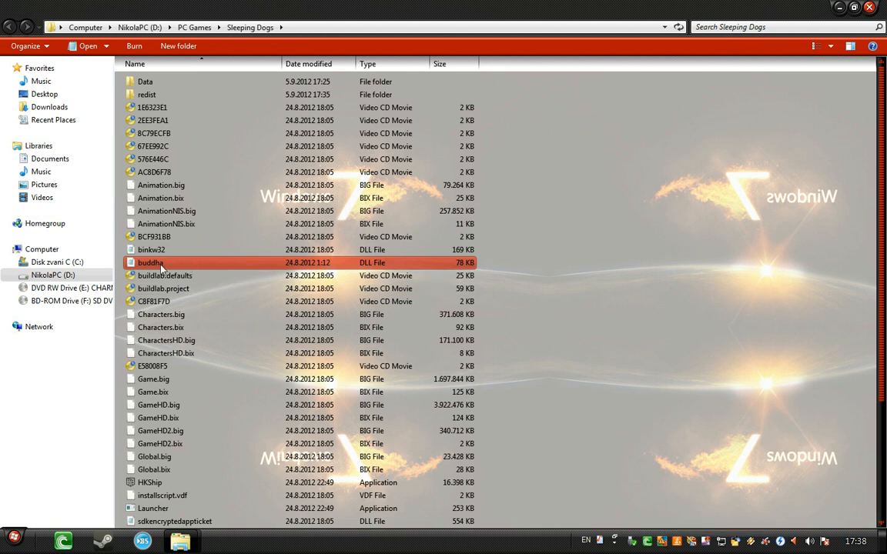
mouse_move(151, 262)
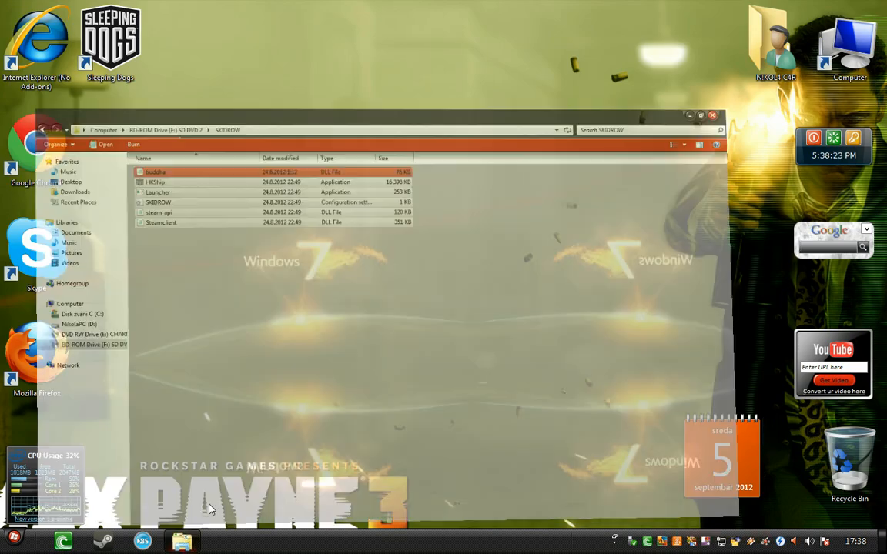
Step: Close the SKIDROW window, check the launcher dock, and refresh the desktop showing the Sleeping Dogs shortcut
left_click(711, 113)
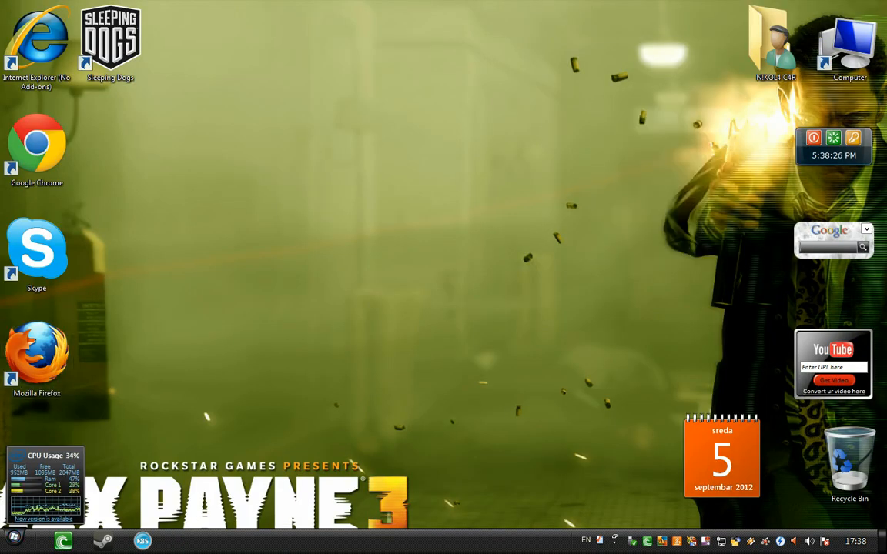
left_click(12, 535)
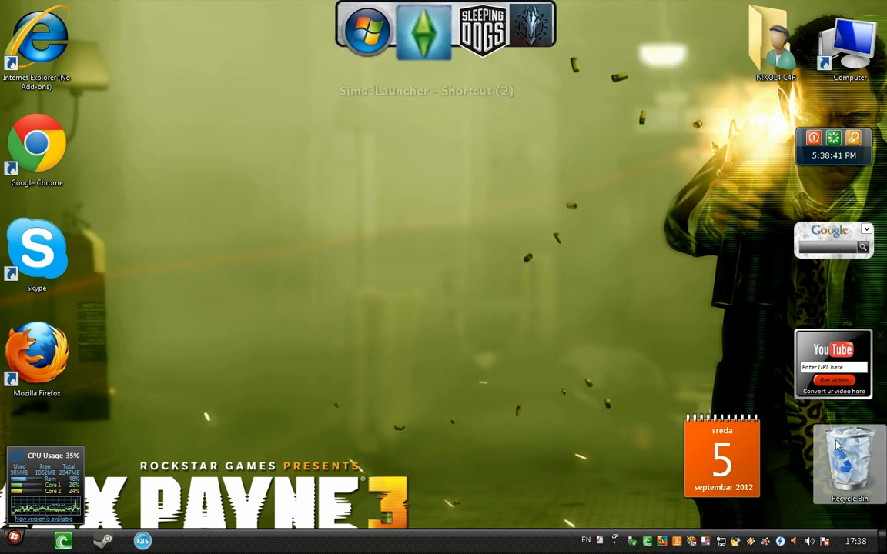
double_click(850, 462)
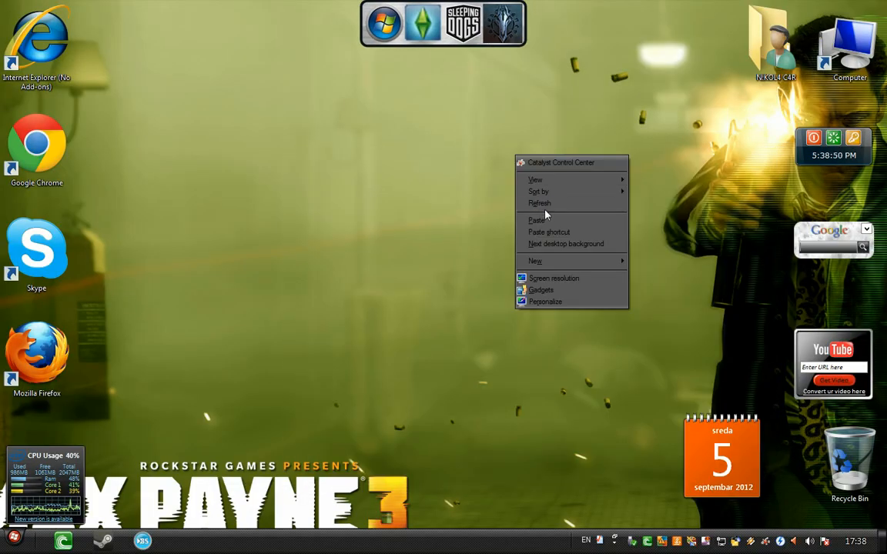
left_click(539, 203)
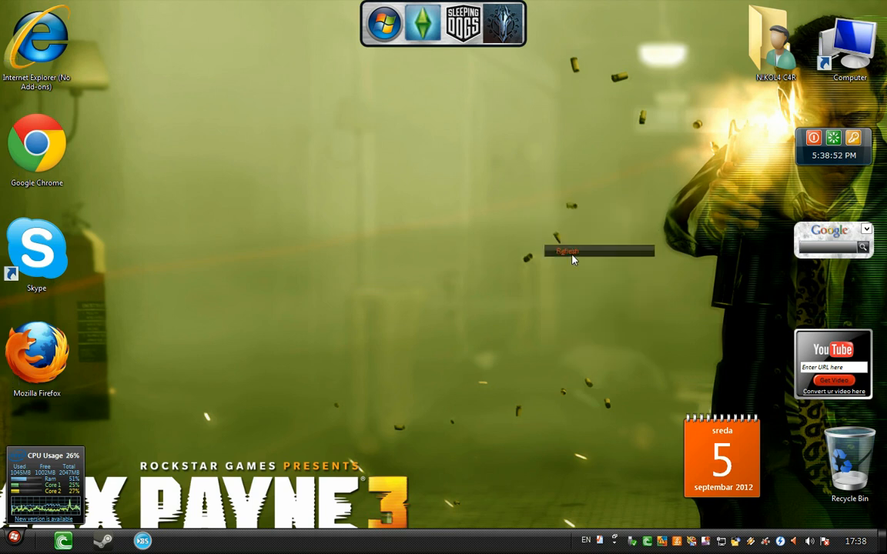